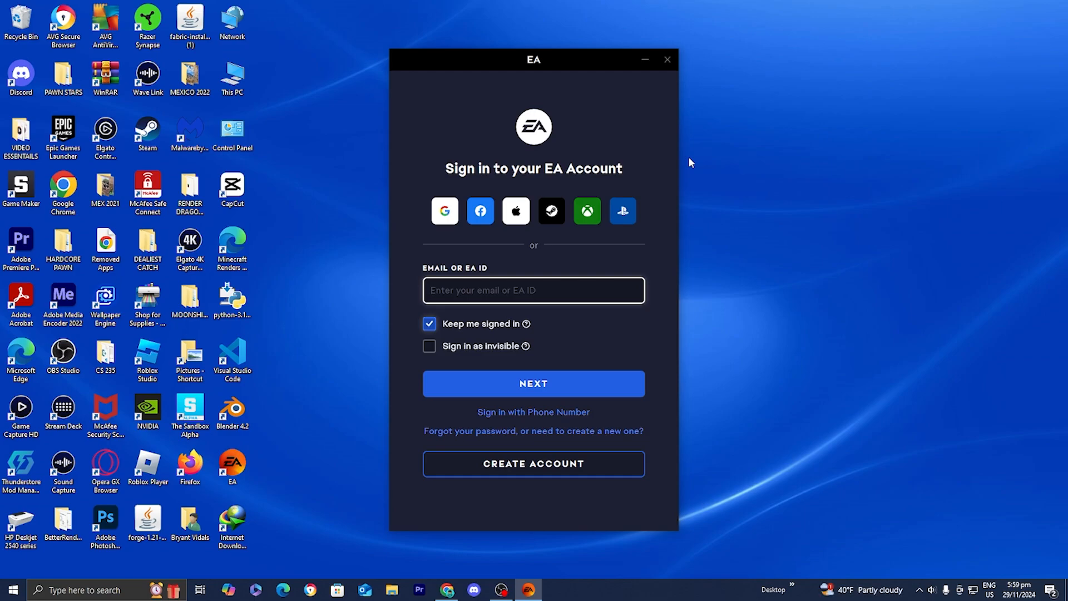
{"action": "mouse_move", "coordinate": [567, 470]}
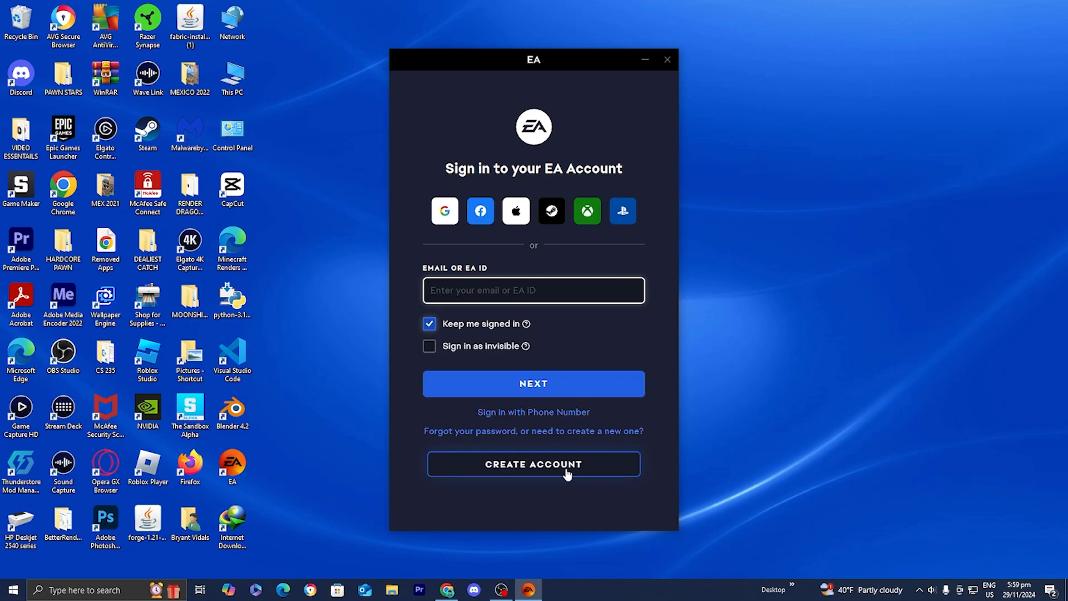
Choose Create Account on the sign-in screen to begin a new EA account.
{"action": "left_click", "coordinate": [533, 464]}
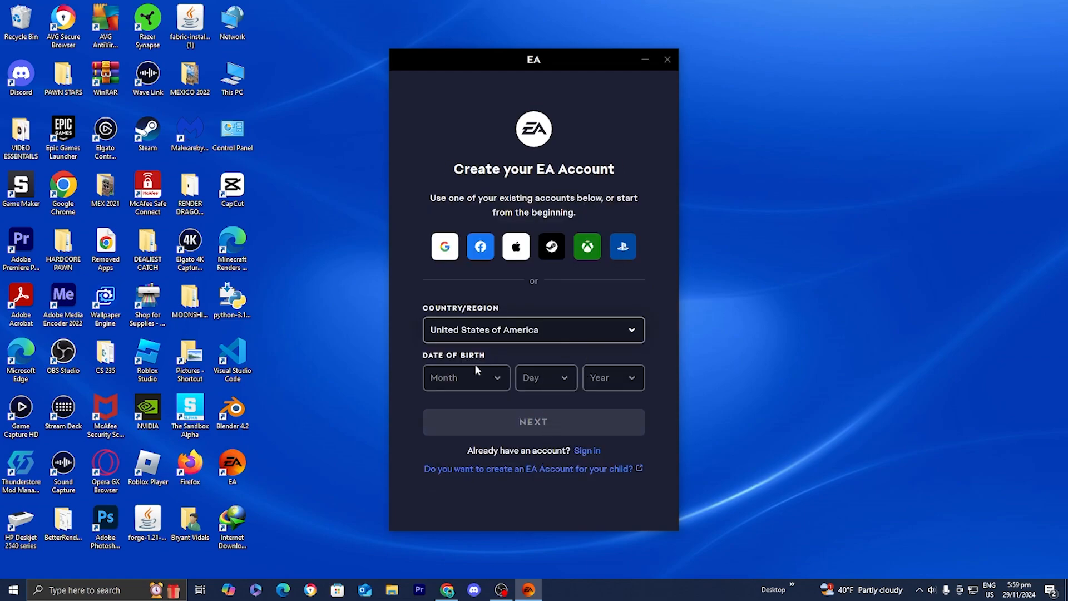
Enter September 19, 2004 as the date of birth with United States as region.
{"action": "left_click", "coordinate": [466, 377]}
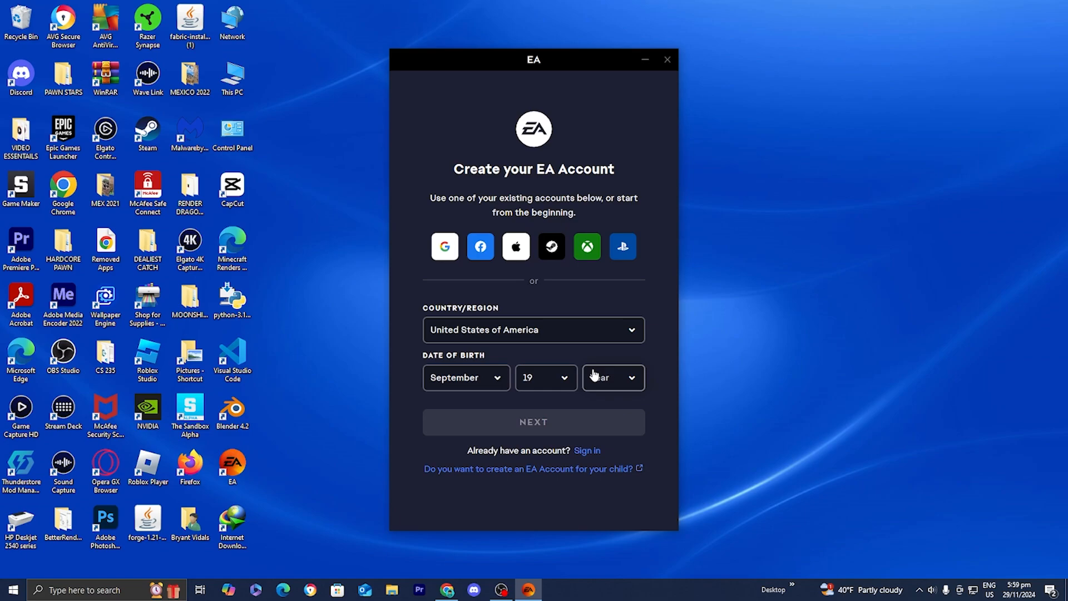
{"action": "left_click", "coordinate": [610, 377]}
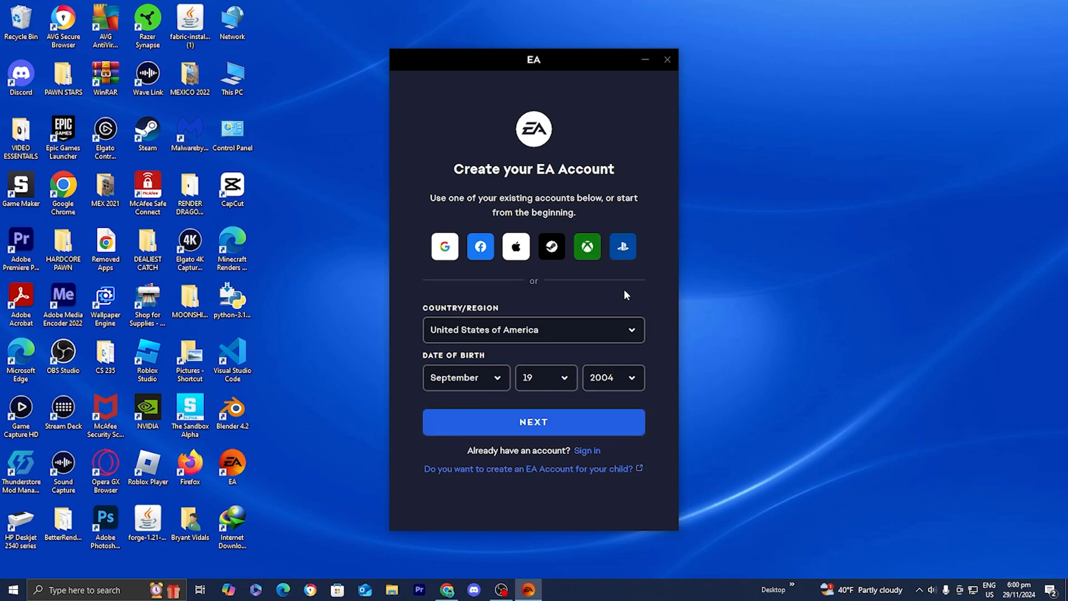
Continue to the account details page and begin entering the email address.
{"action": "left_click", "coordinate": [533, 420]}
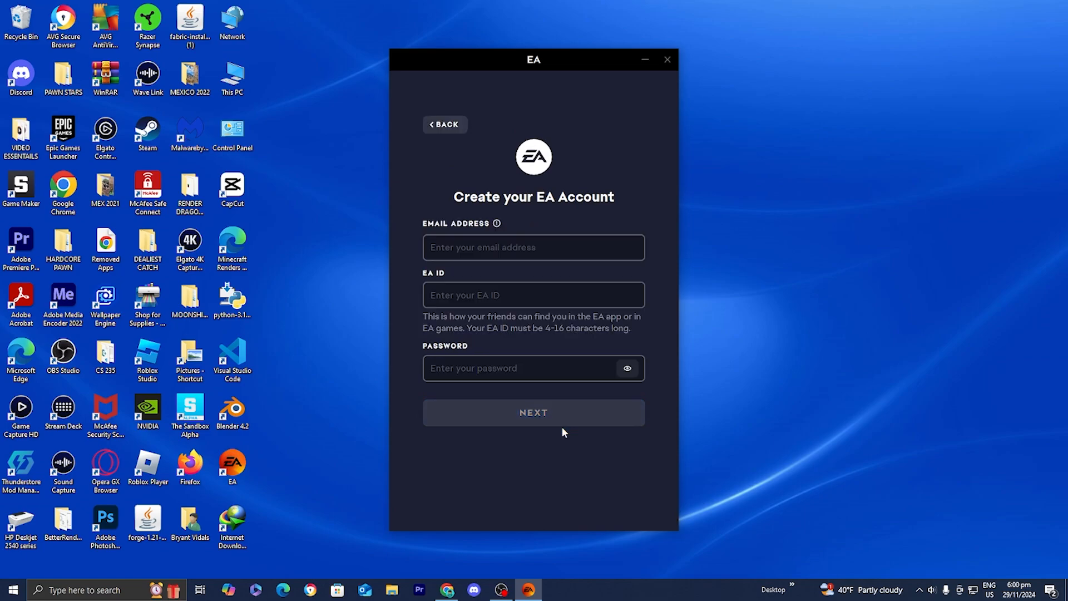
{"action": "mouse_move", "coordinate": [570, 432]}
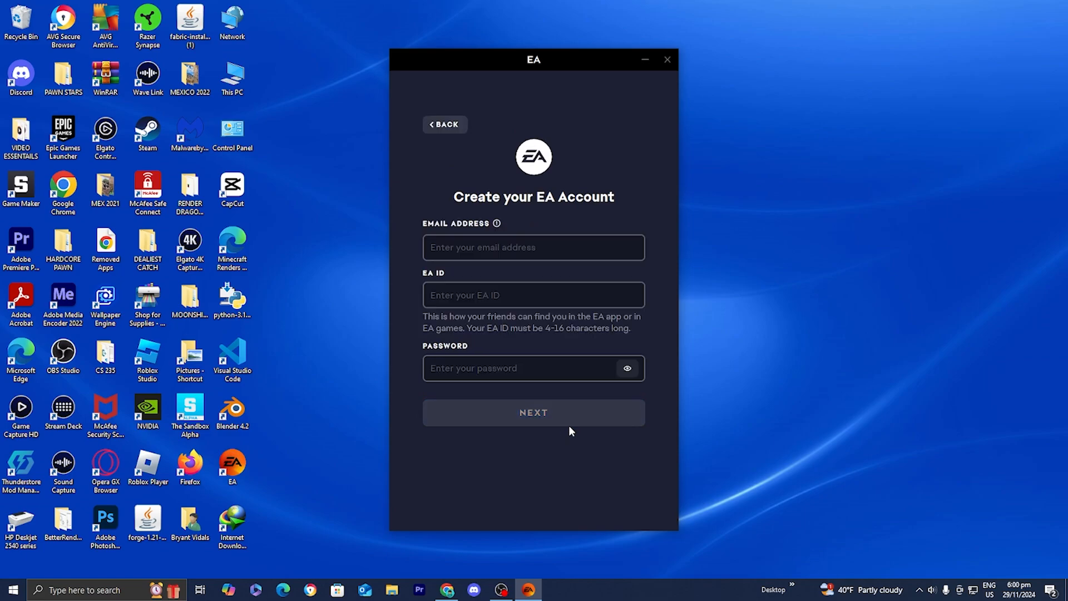
{"action": "mouse_move", "coordinate": [450, 227]}
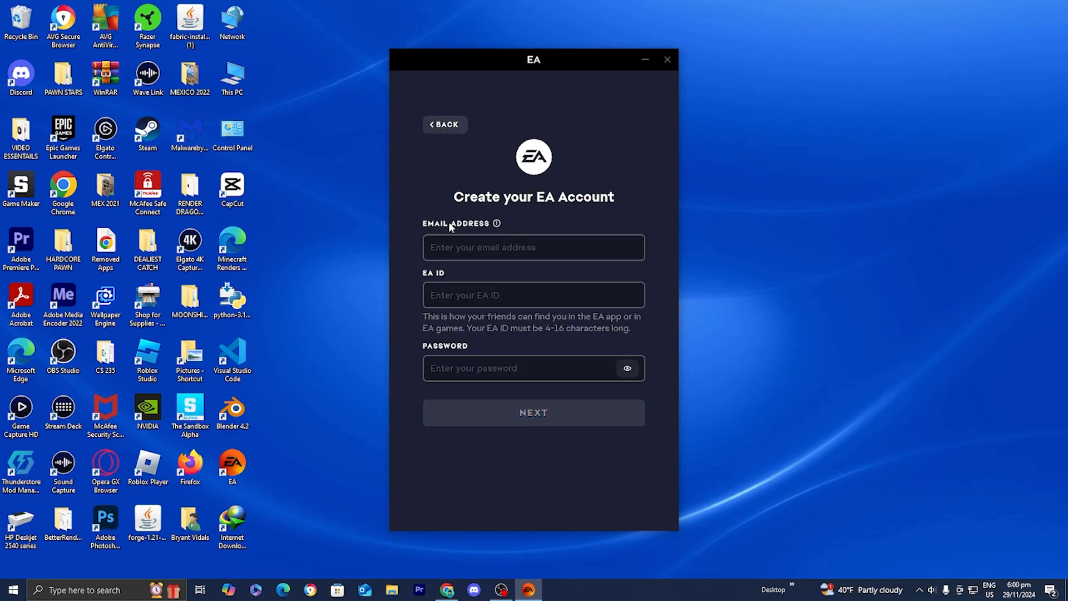
{"action": "mouse_move", "coordinate": [922, 301]}
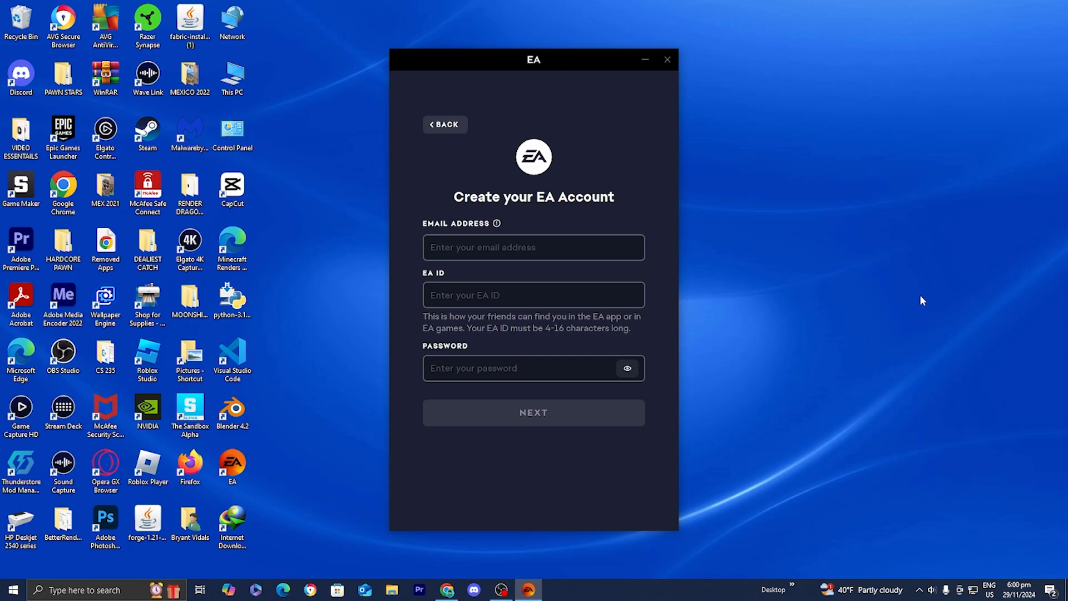
{"action": "left_click", "coordinate": [533, 294]}
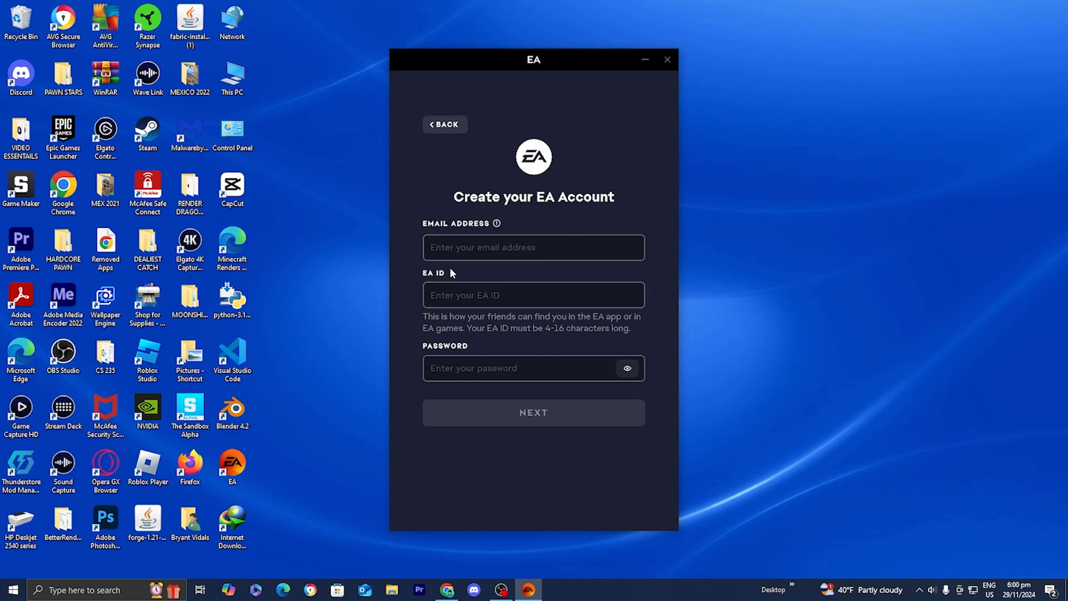
{"action": "mouse_move", "coordinate": [533, 266]}
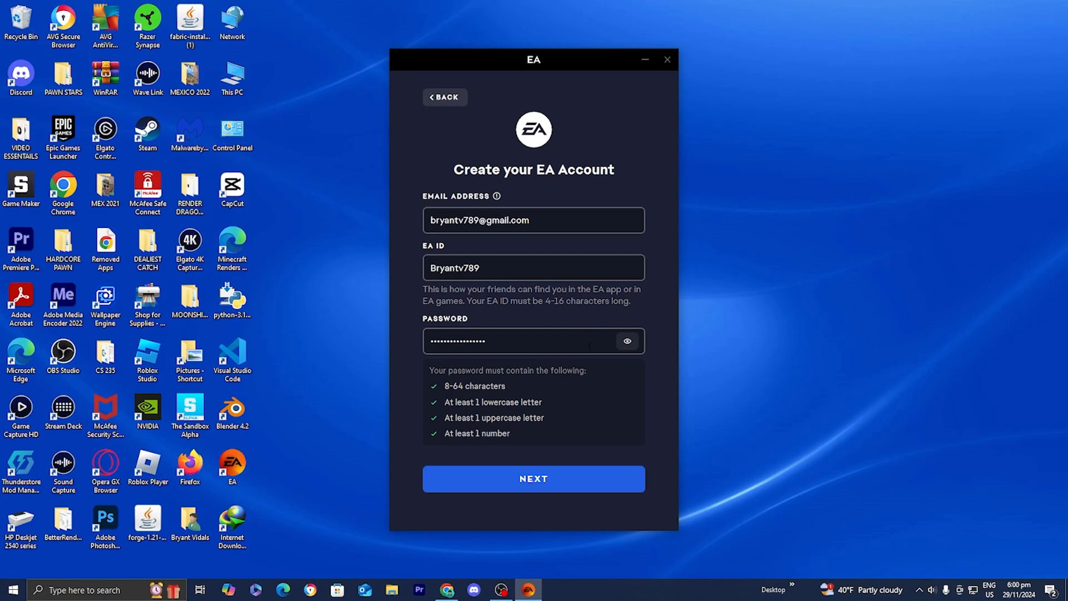
Submit the account details and set Profile Visibility to Everyone.
{"action": "left_click", "coordinate": [533, 479]}
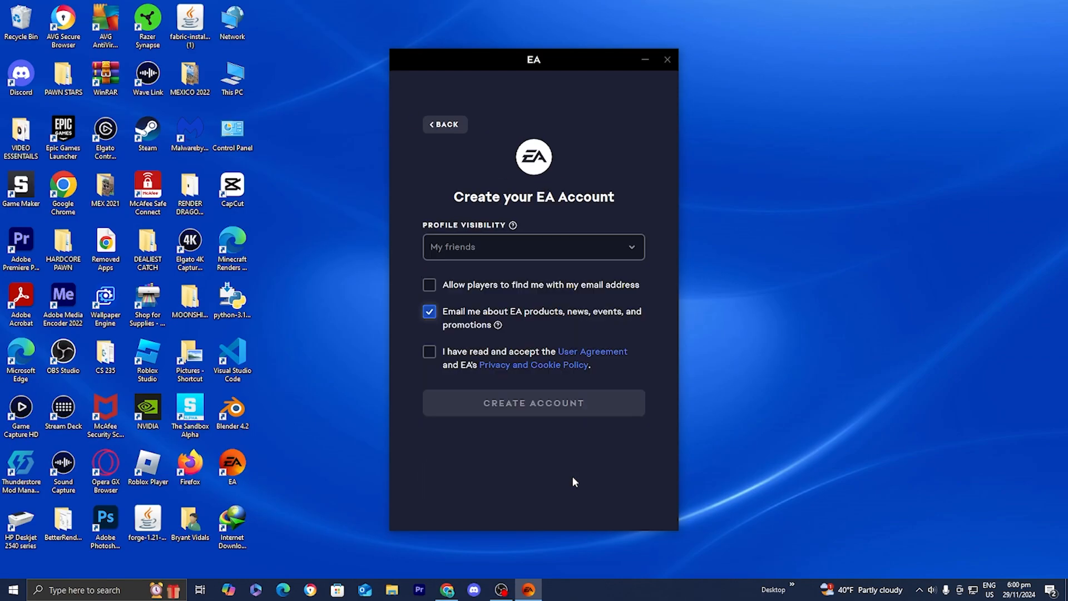
{"action": "mouse_move", "coordinate": [517, 284]}
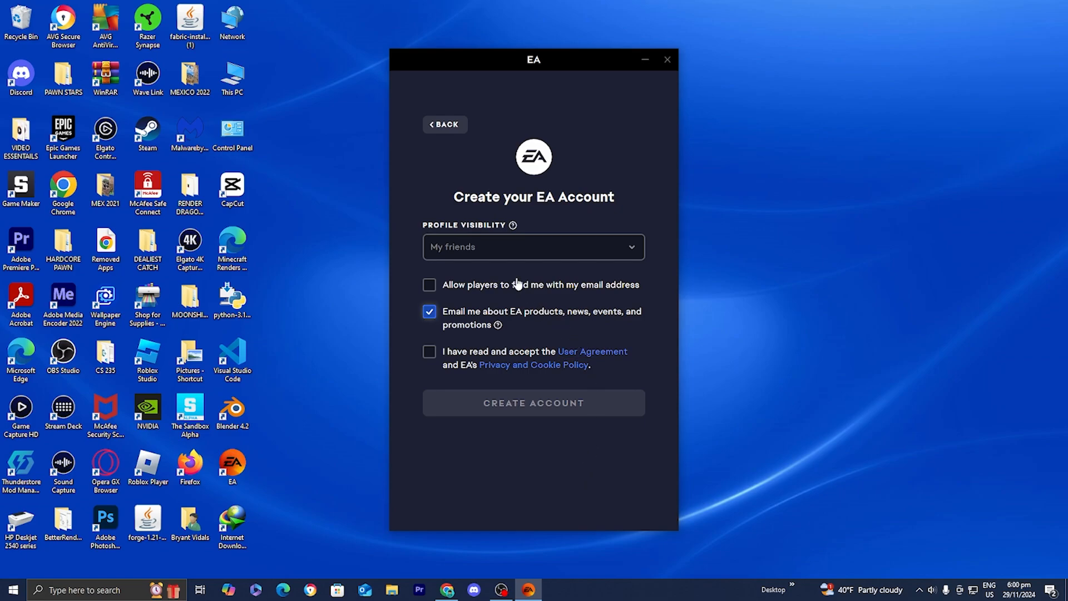
{"action": "left_click", "coordinate": [533, 247]}
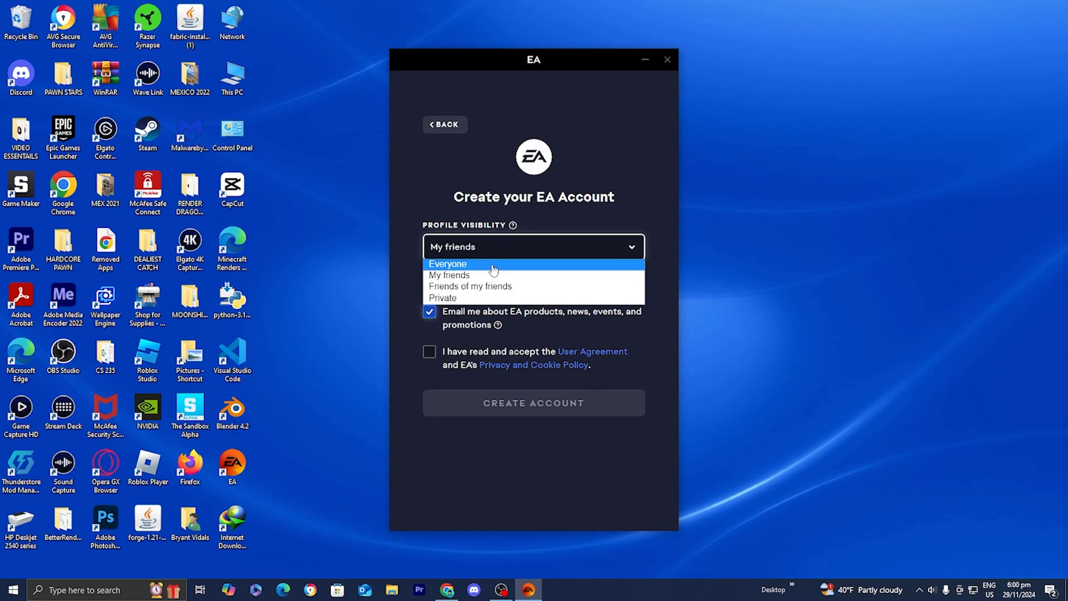
{"action": "left_click", "coordinate": [448, 264]}
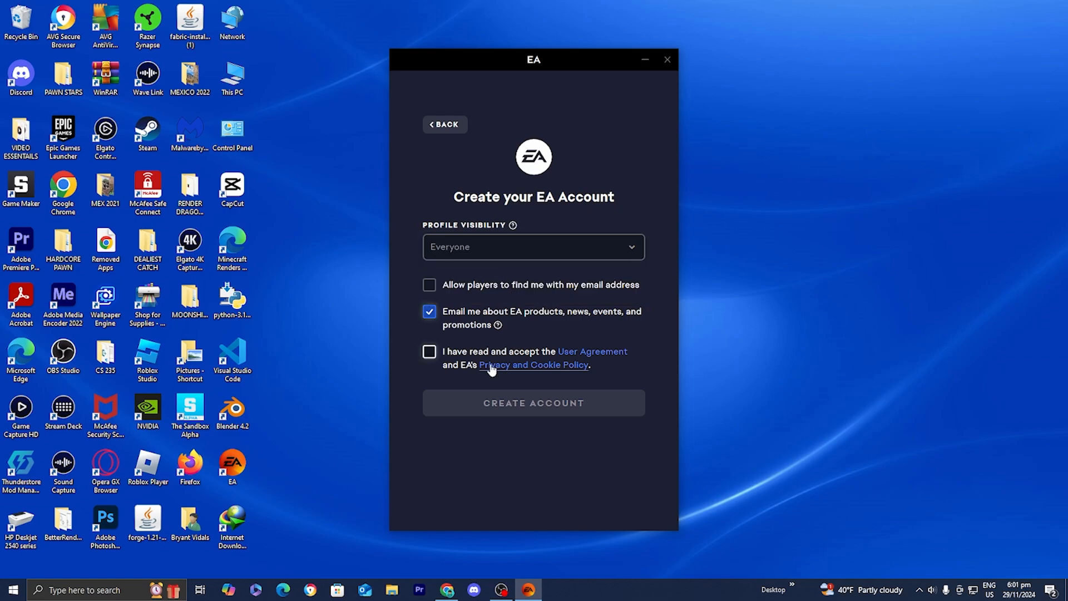
{"action": "mouse_move", "coordinate": [463, 355]}
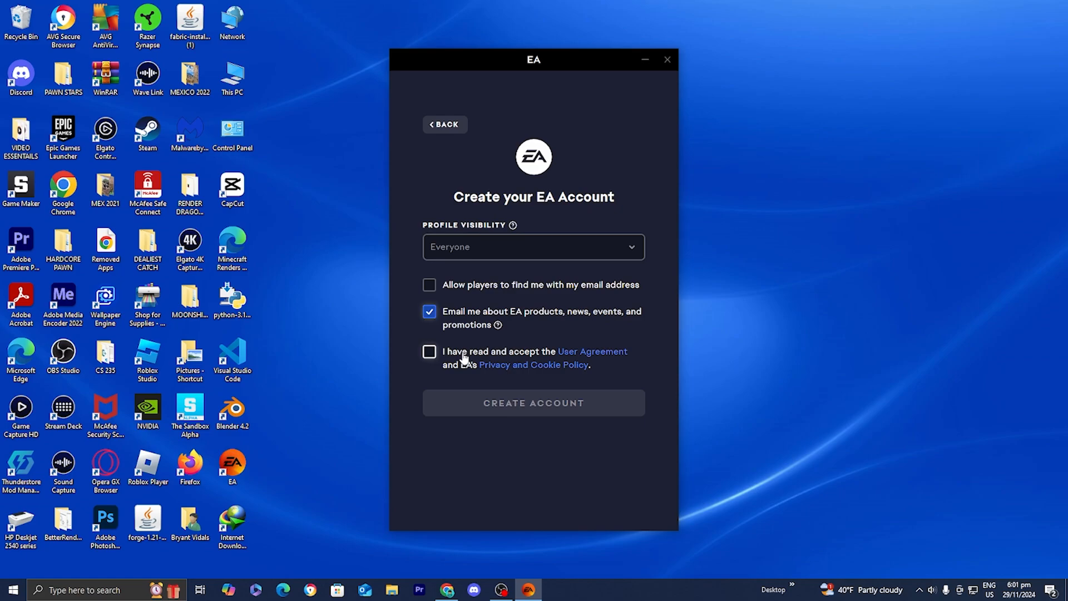
Accept the User Agreement, create the account and submit the email verification code.
{"action": "left_click", "coordinate": [430, 351]}
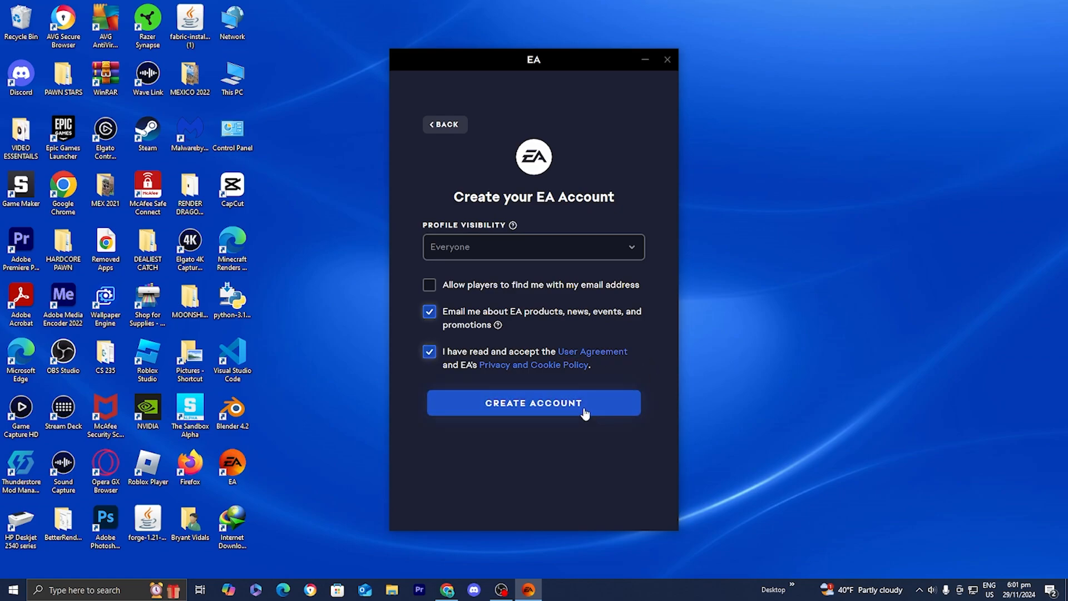
{"action": "left_click", "coordinate": [533, 401]}
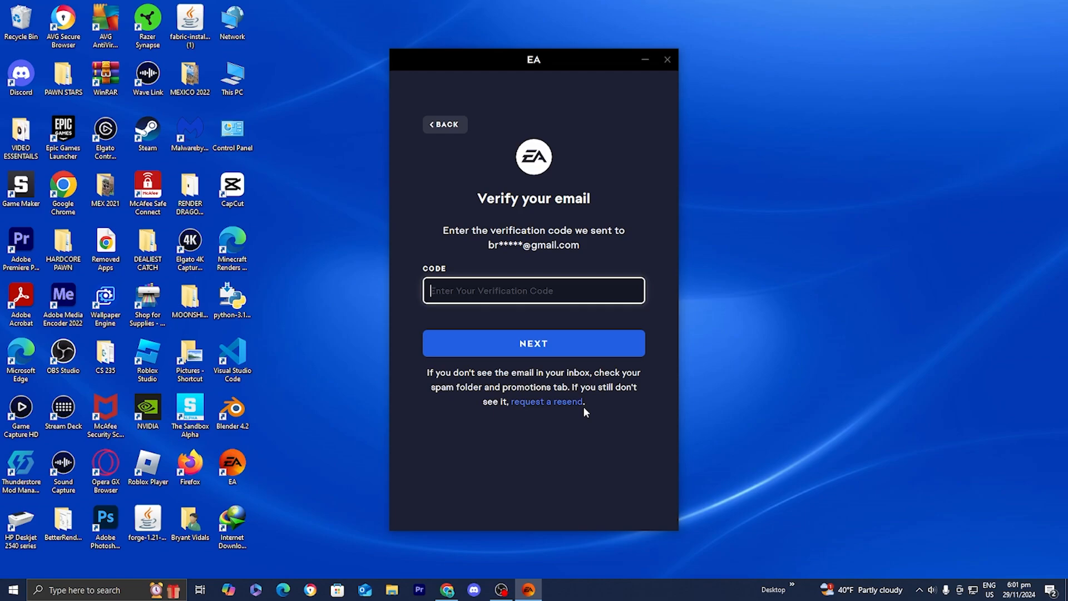
{"action": "left_click", "coordinate": [533, 342]}
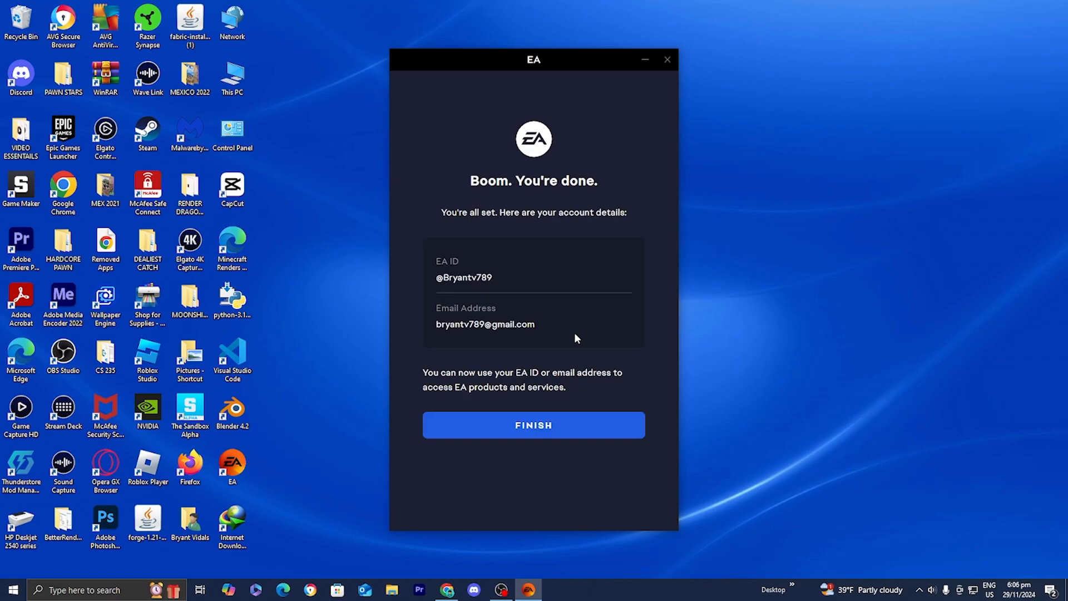
{"action": "mouse_move", "coordinate": [578, 305]}
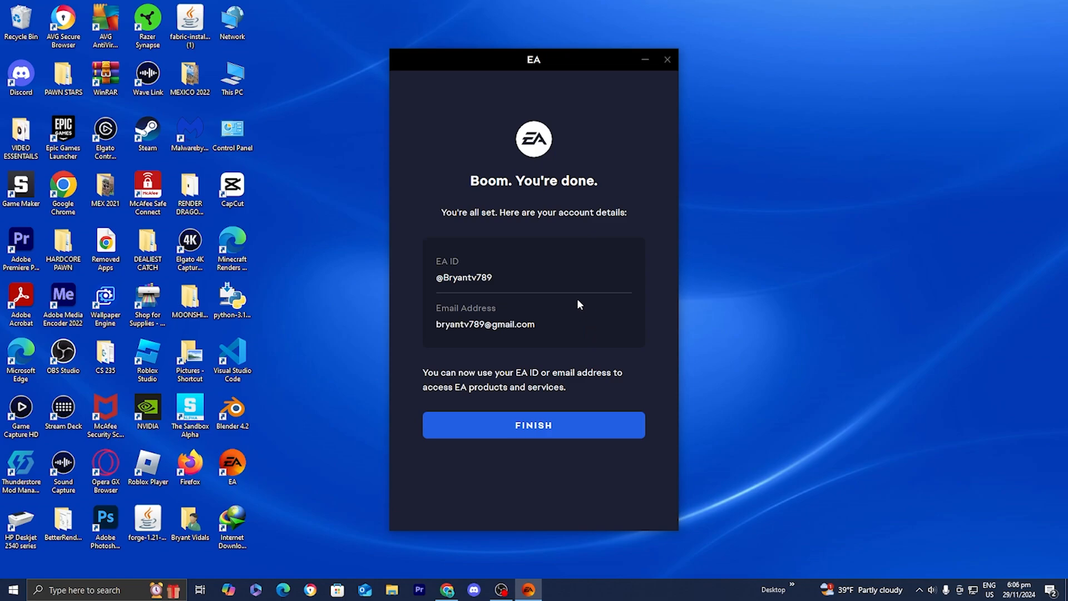
{"action": "mouse_move", "coordinate": [552, 425]}
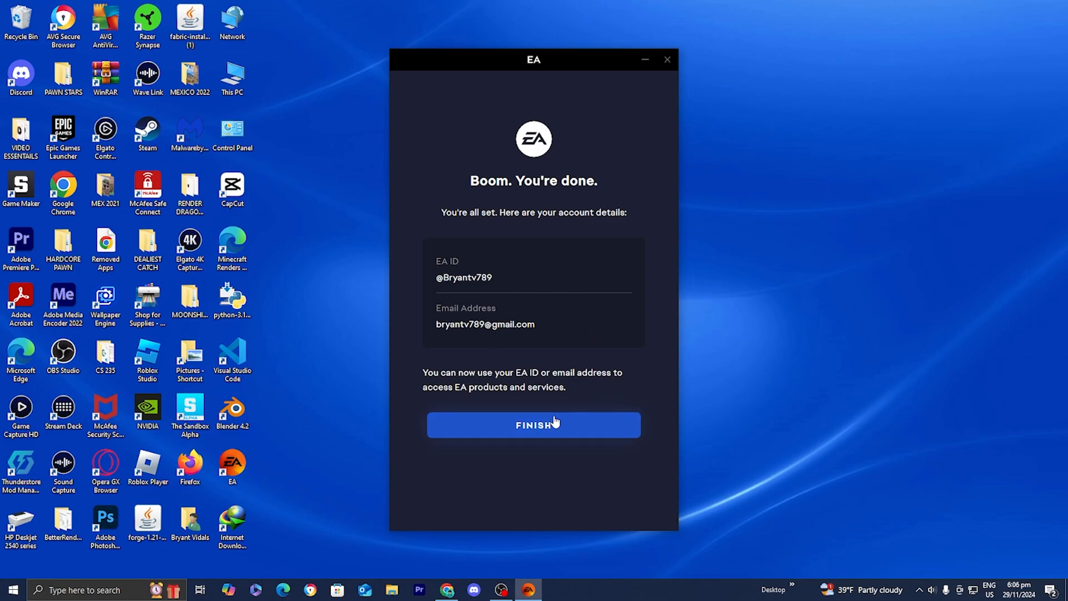
Finish setup and relaunch the EA app signed in to the new account's home screen.
{"action": "left_click", "coordinate": [533, 424]}
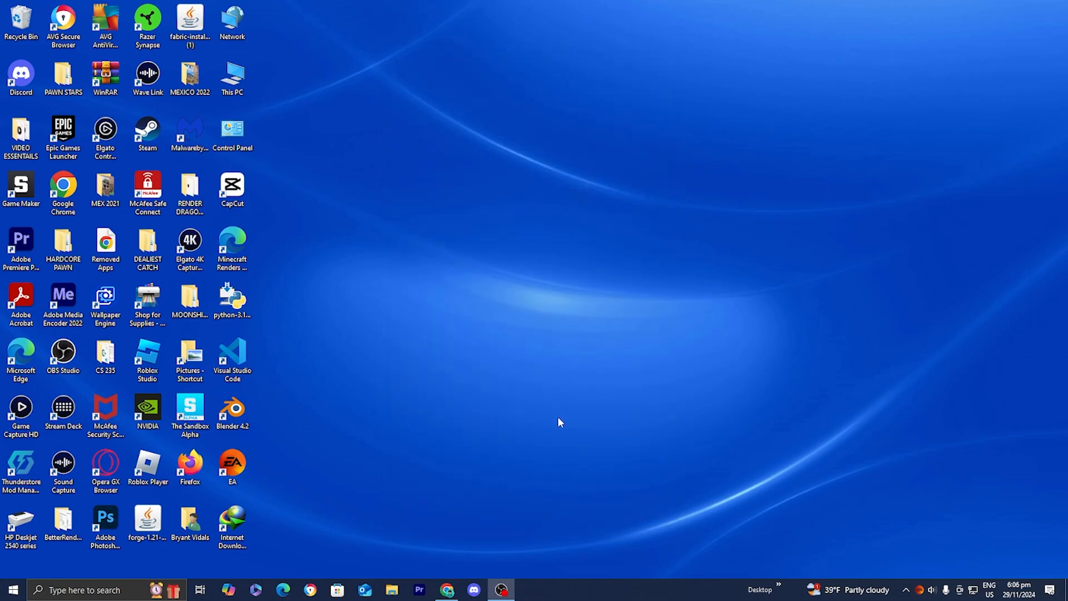
{"action": "double_click", "coordinate": [231, 467]}
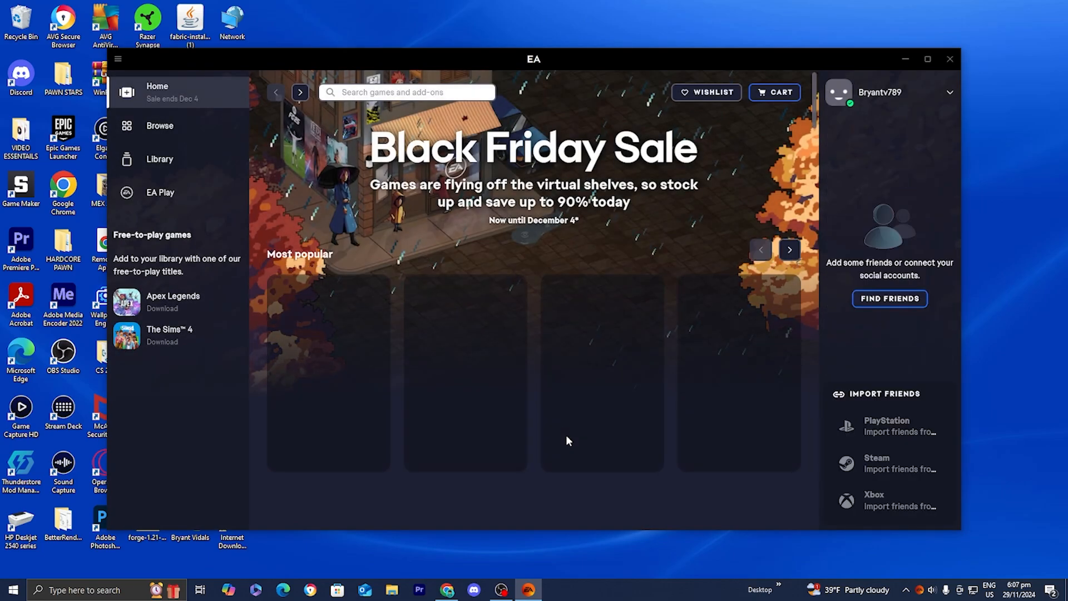
{"action": "left_click", "coordinate": [159, 159]}
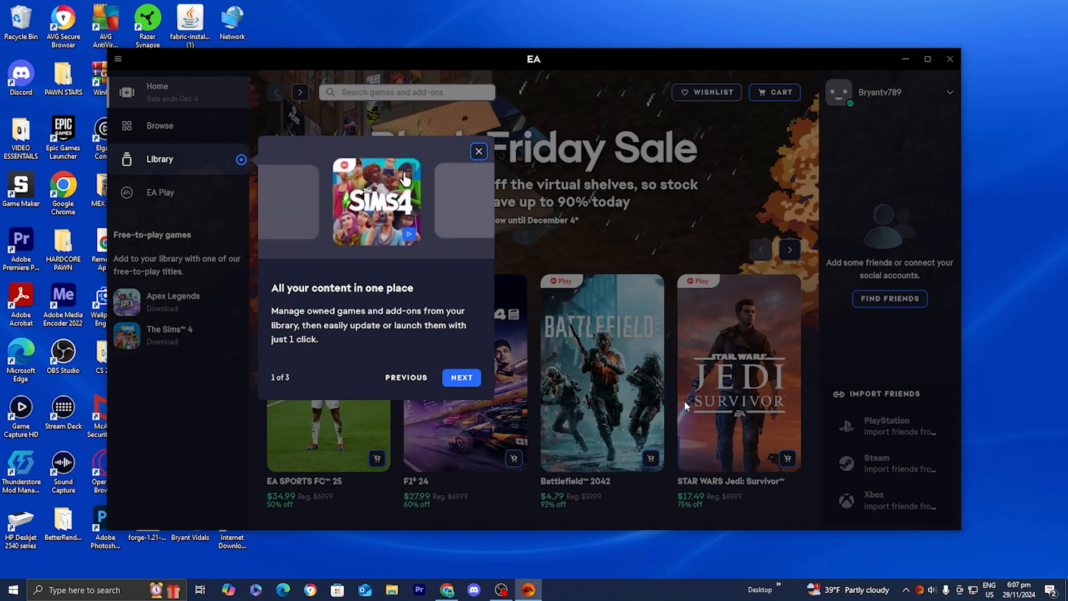